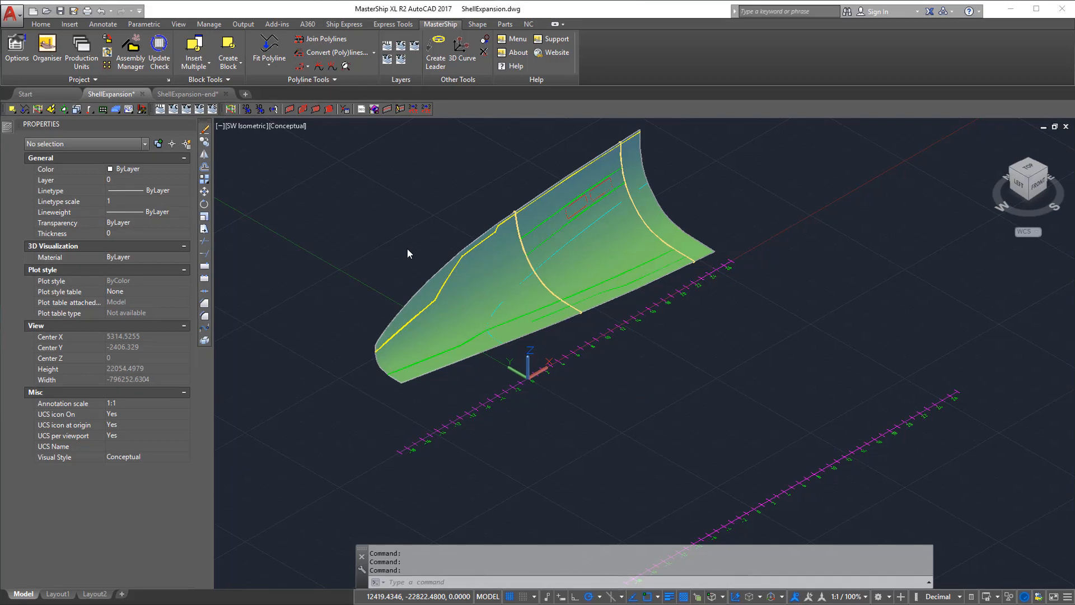
{"action": "mouse_move", "coordinate": [501, 245]}
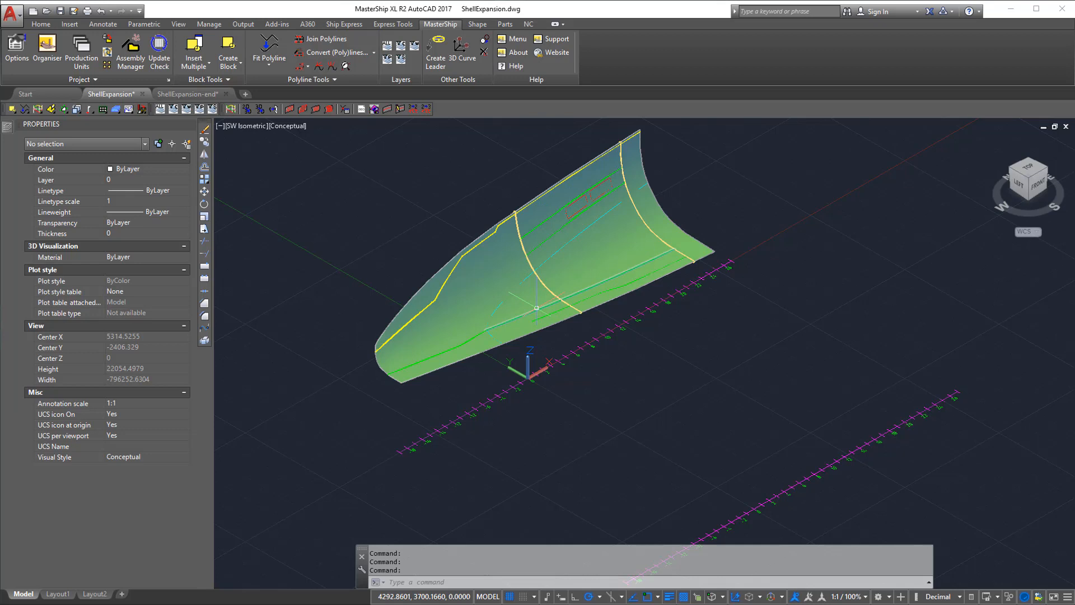
{"action": "mouse_move", "coordinate": [451, 283]}
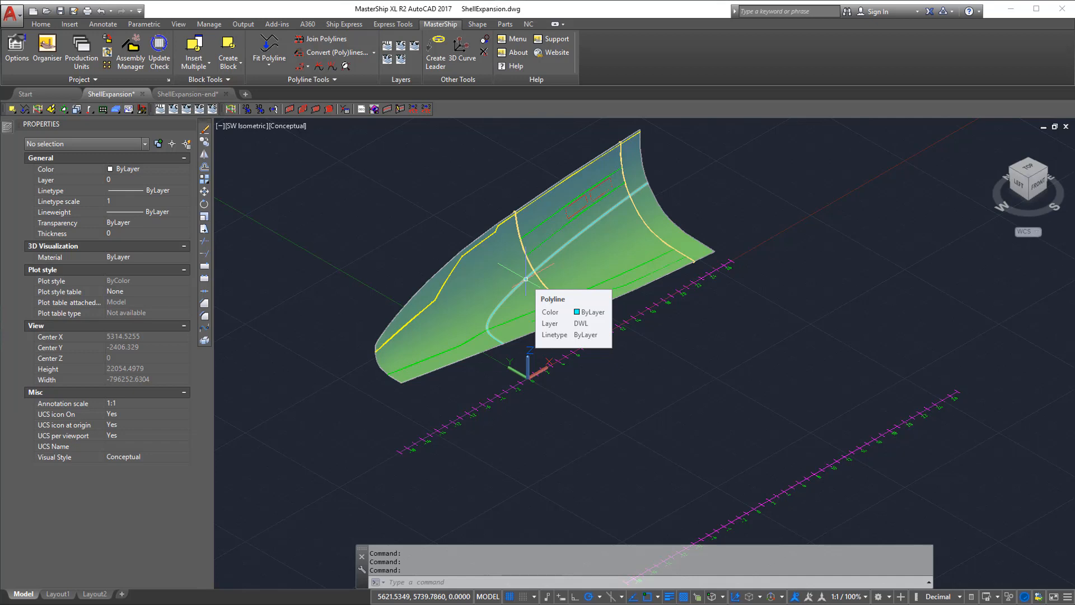
{"action": "mouse_move", "coordinate": [534, 275]}
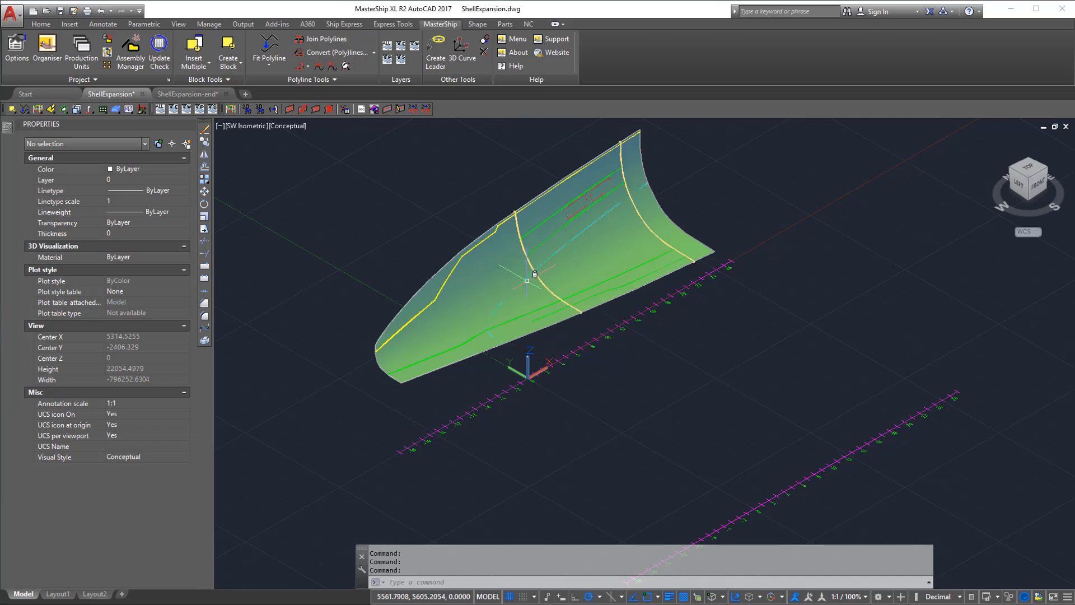
Step: Switch to the Shape ribbon and launch the shell expansion setup (SHIPSESETUP)
{"action": "left_click", "coordinate": [477, 24]}
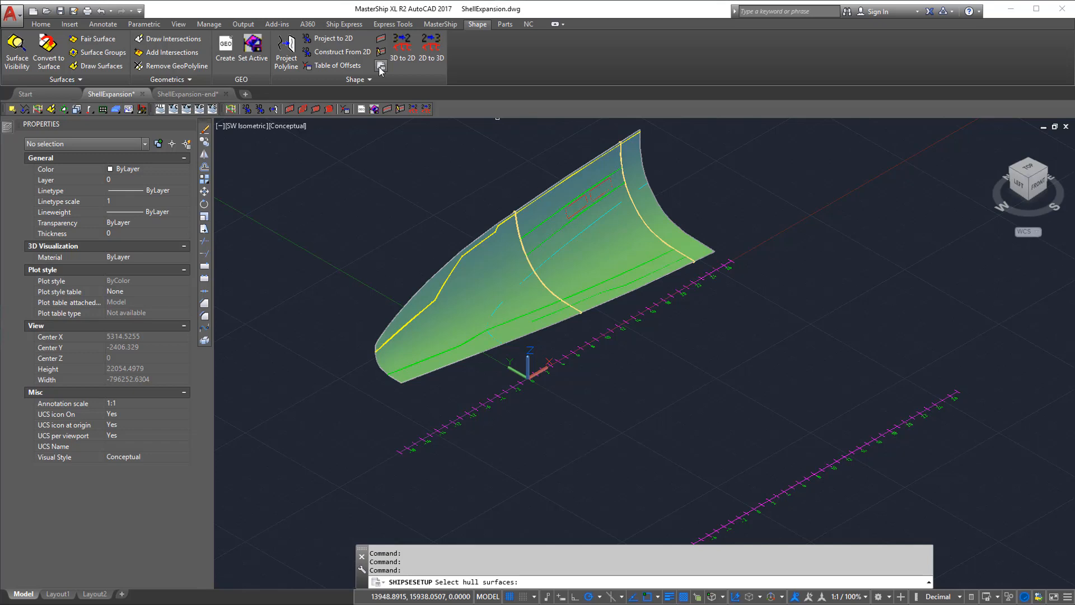
Step: Expand the hull surface about the centre line over ordinates -8500..14000,500, place the flat grid and Zoom Extents
{"action": "left_click", "coordinate": [494, 286]}
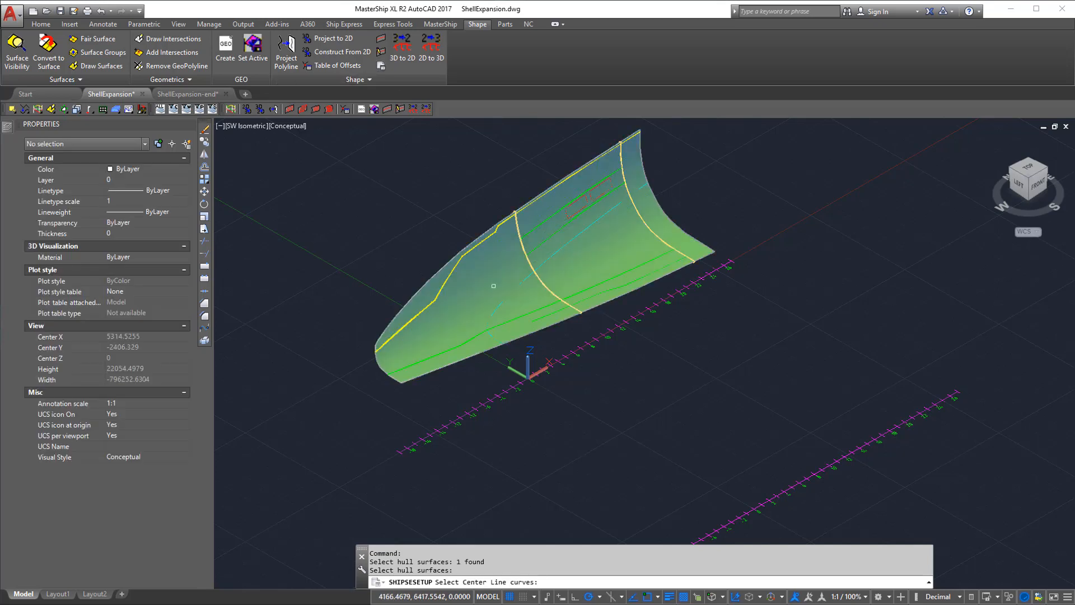
{"action": "left_click", "coordinate": [597, 306]}
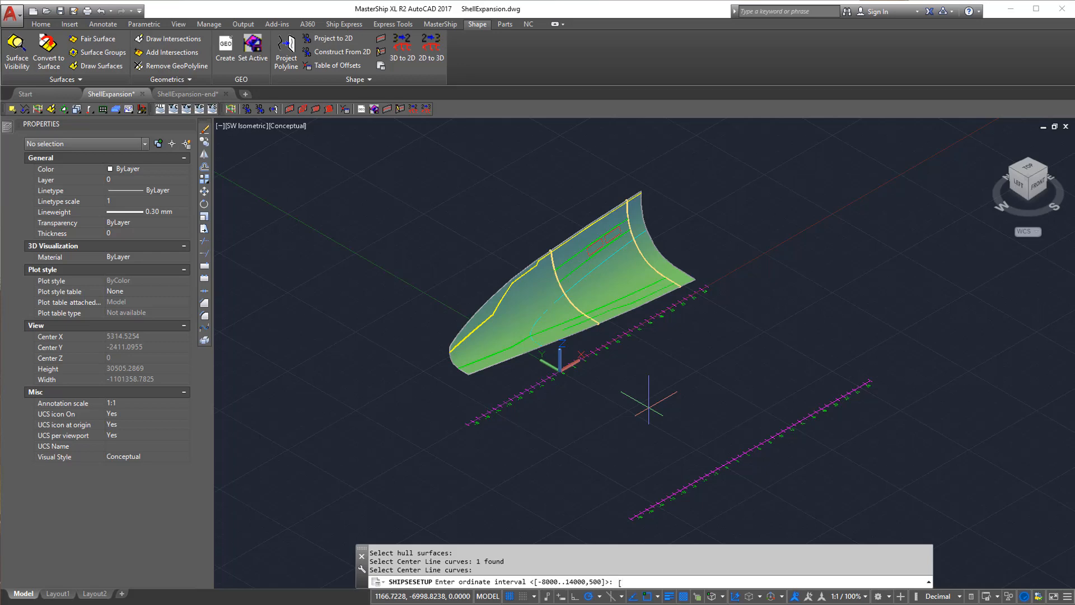
{"action": "type", "text": "-8500..14000,500]"}
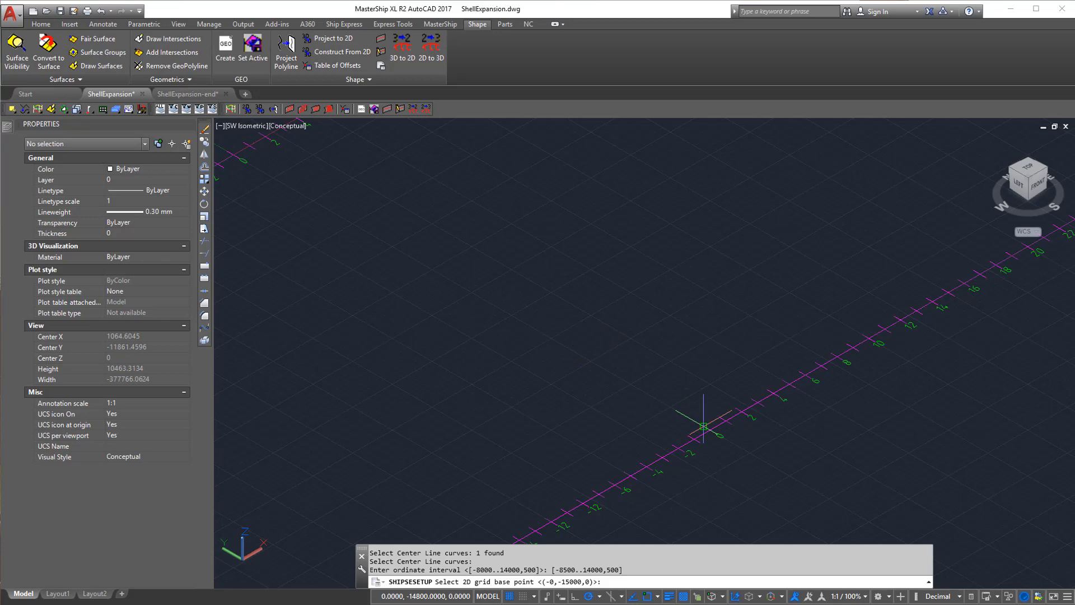
{"action": "left_click", "coordinate": [705, 426]}
{"action": "type", "text": "e"}
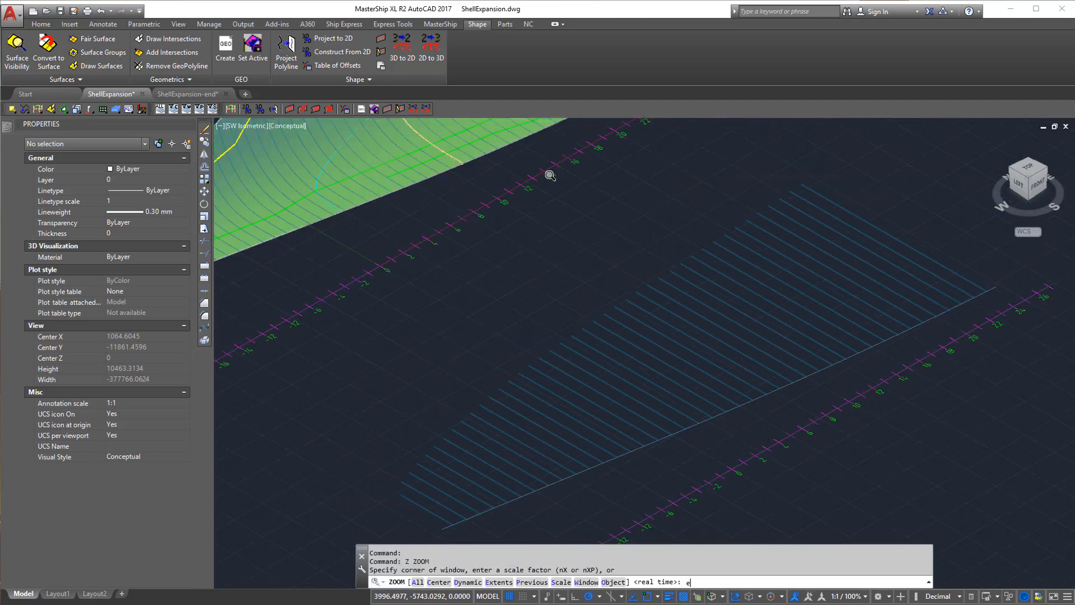
{"action": "key", "text": "enter"}
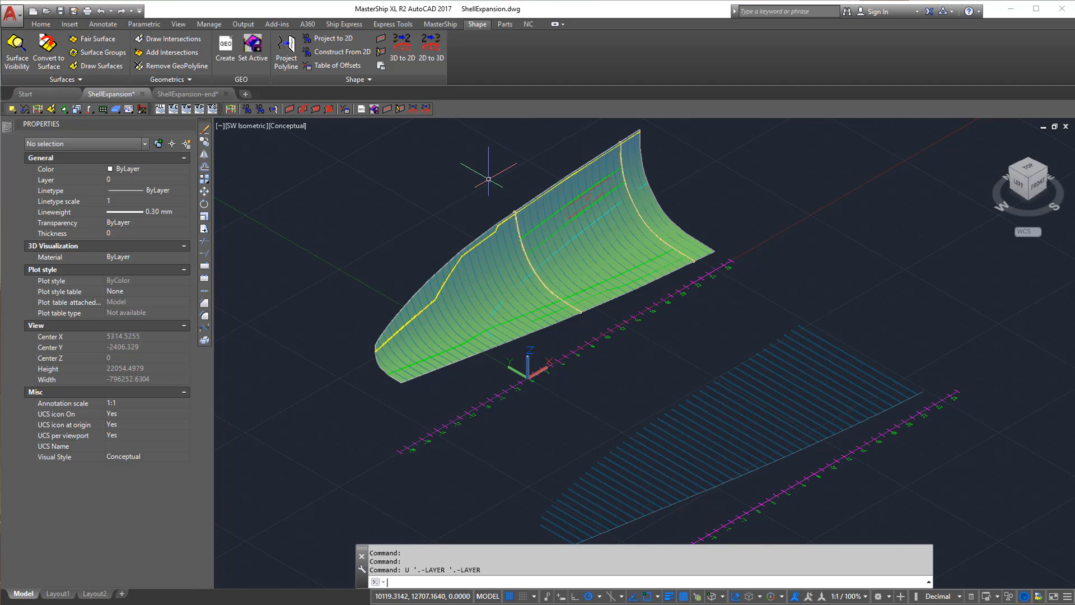
{"action": "mouse_move", "coordinate": [492, 183]}
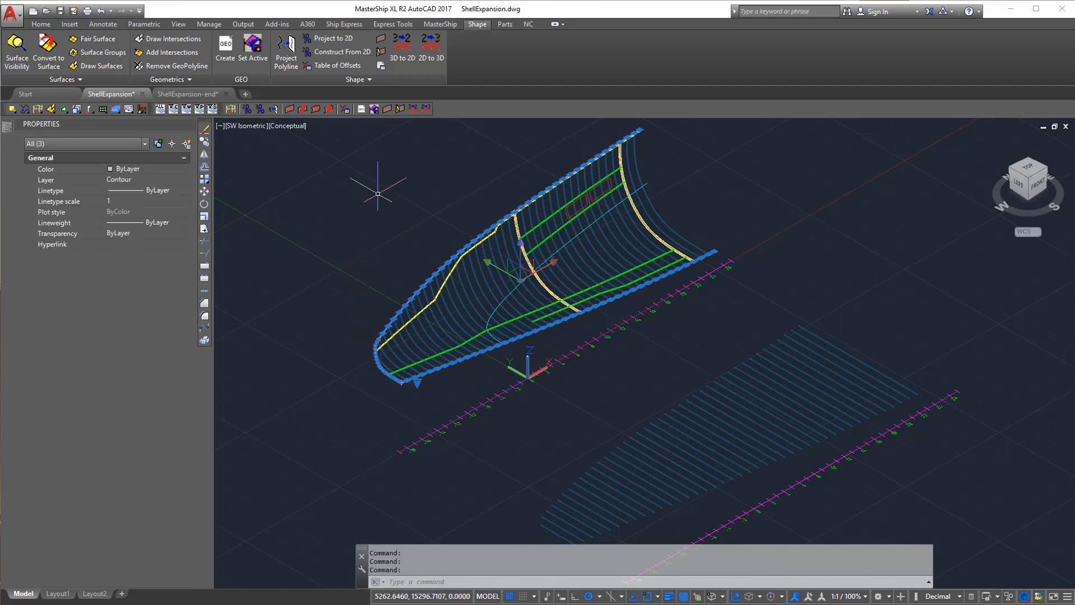
{"action": "mouse_move", "coordinate": [404, 52]}
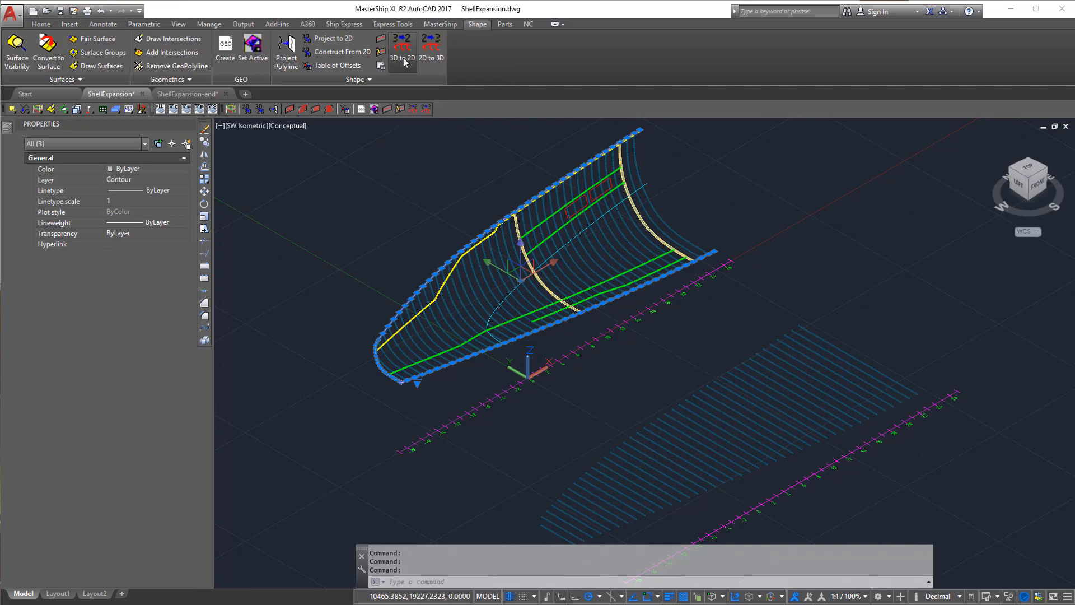
Step: Map the hull contour curves and the DWL waterline polyline onto the flat expansion with 3D to 2D
{"action": "left_click", "coordinate": [402, 52]}
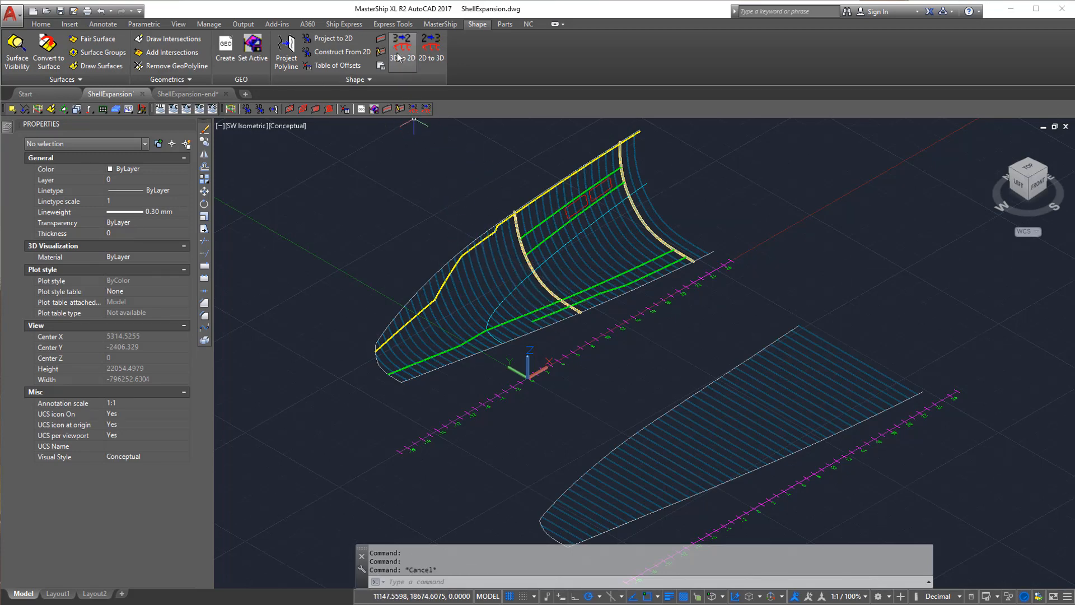
{"action": "left_click", "coordinate": [556, 253]}
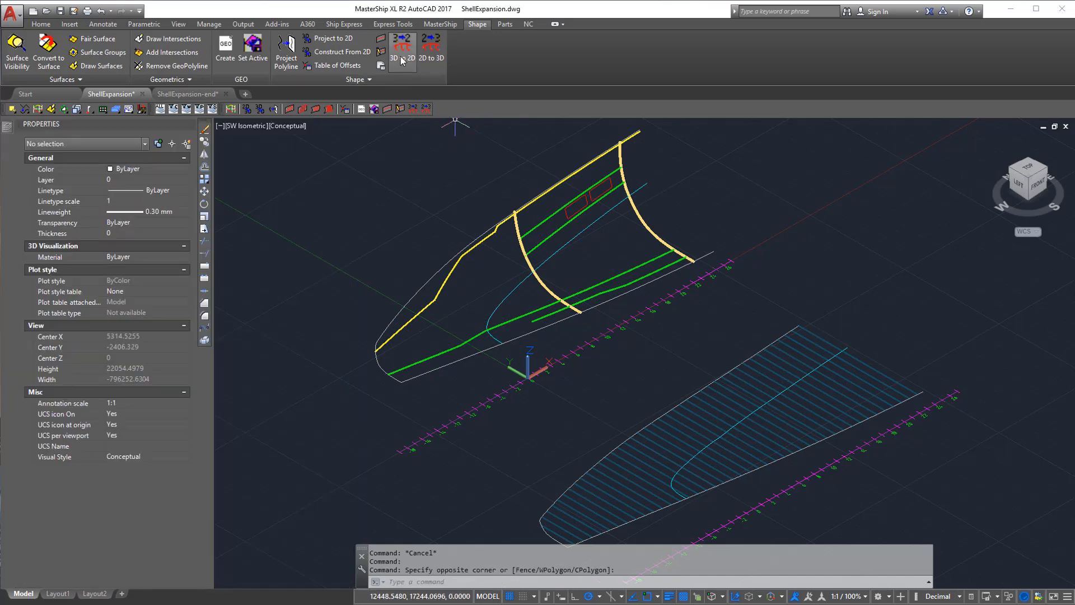
Step: Project the plate seam and longitudinal stiffener curves from the 3D hull onto the expansion (SHIPLONGS3D2D)
{"action": "left_click", "coordinate": [402, 45]}
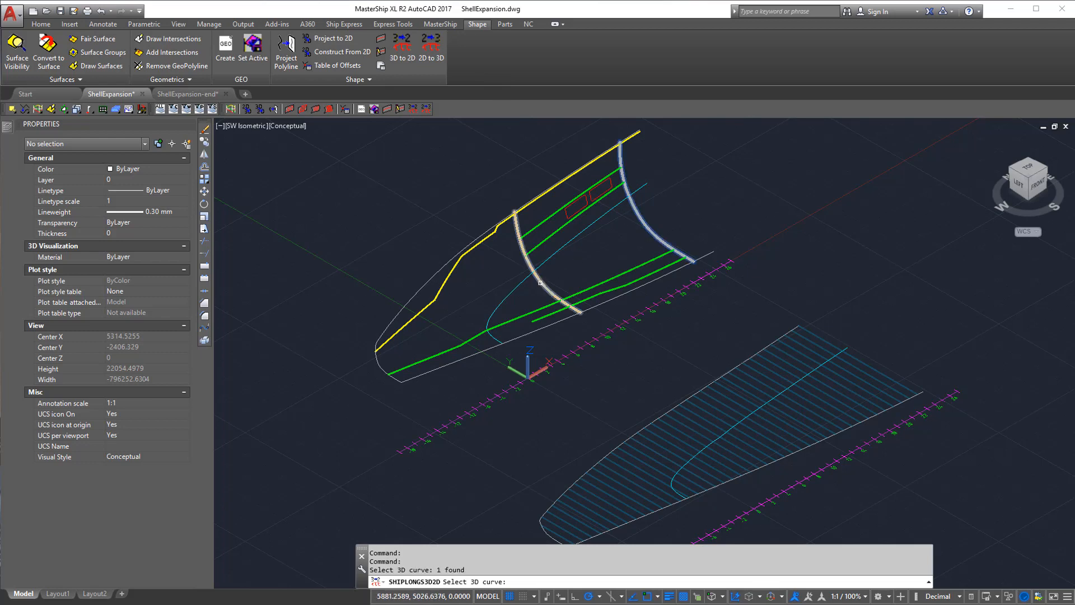
{"action": "left_click", "coordinate": [574, 270]}
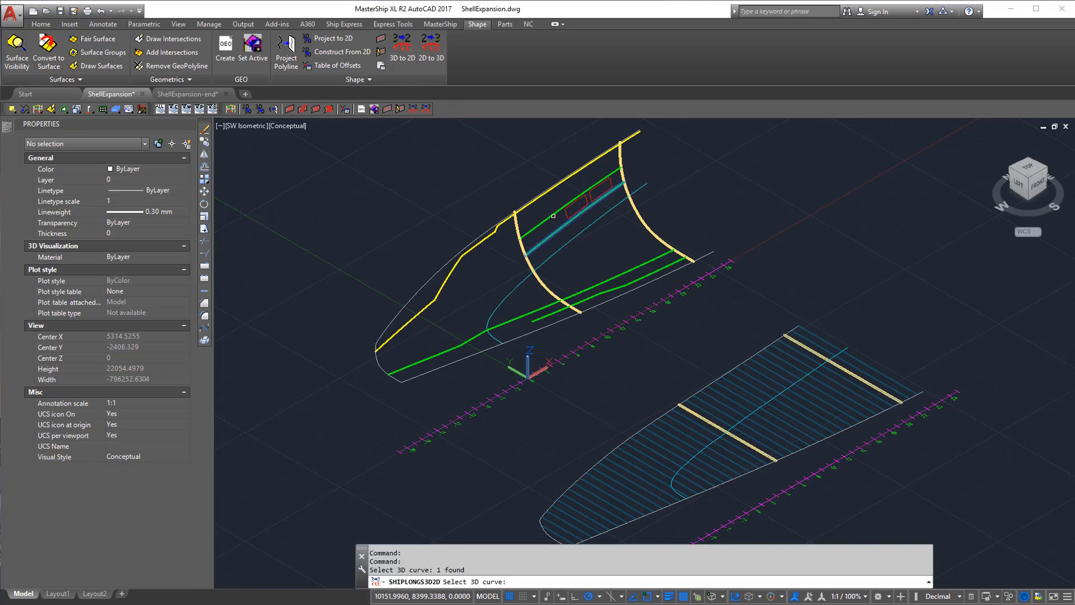
{"action": "left_click", "coordinate": [569, 189]}
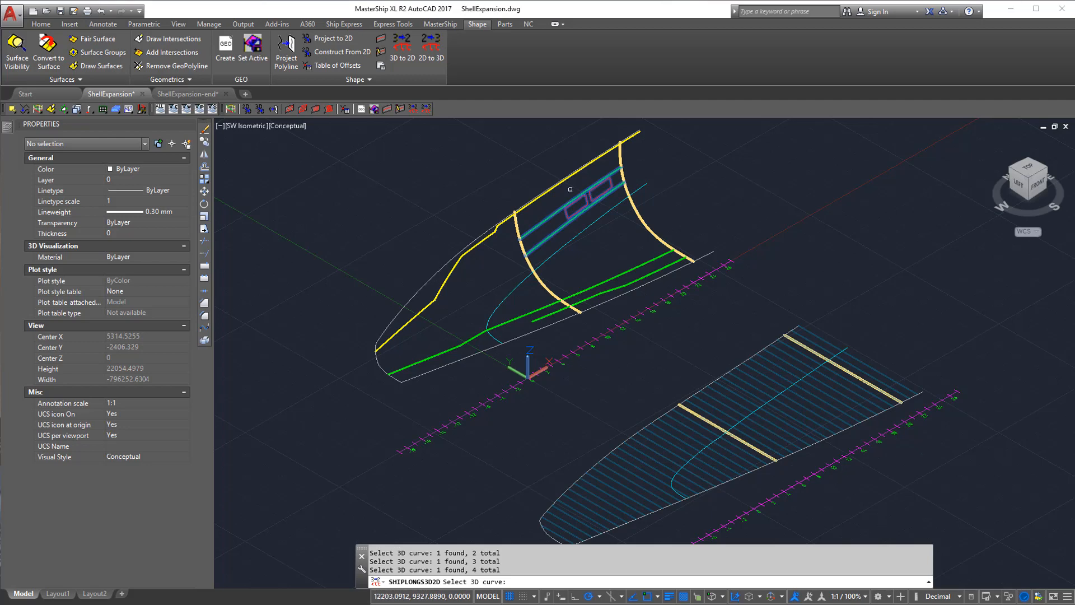
{"action": "left_click", "coordinate": [490, 227]}
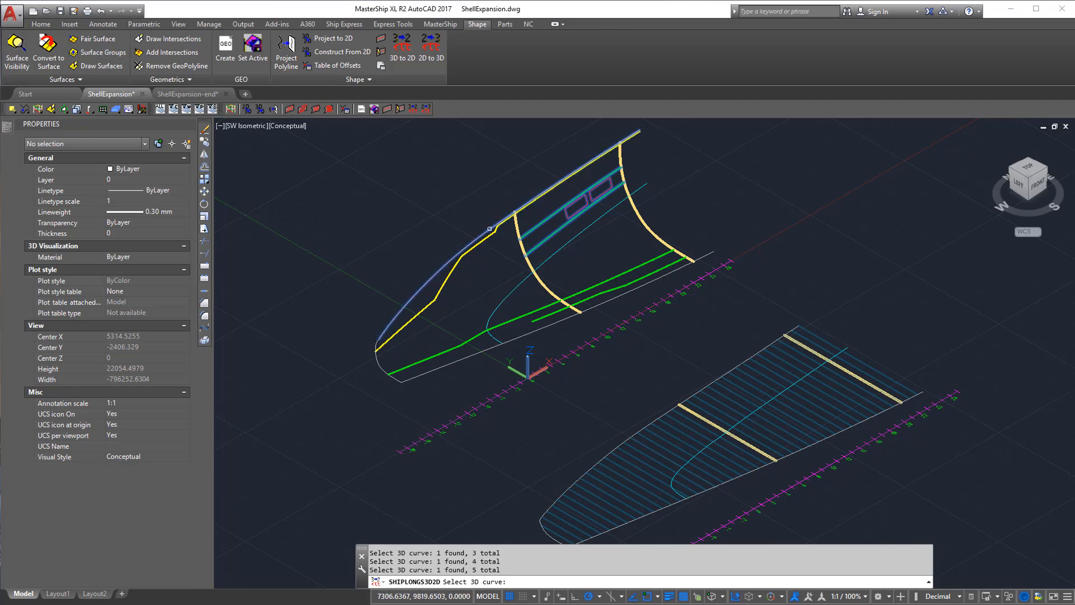
{"action": "left_click", "coordinate": [494, 229]}
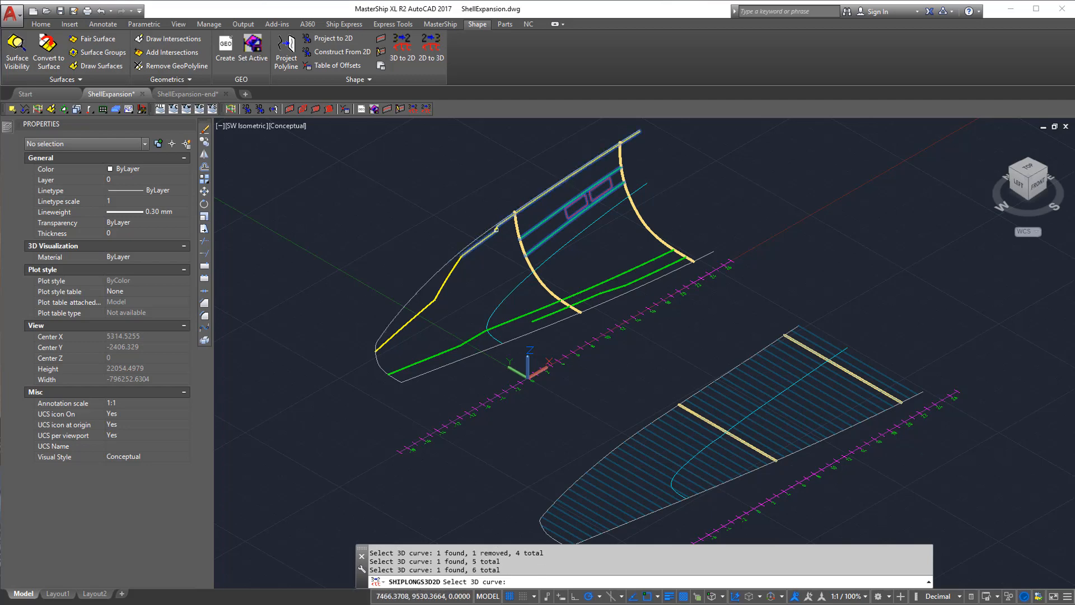
{"action": "left_click", "coordinate": [445, 353]}
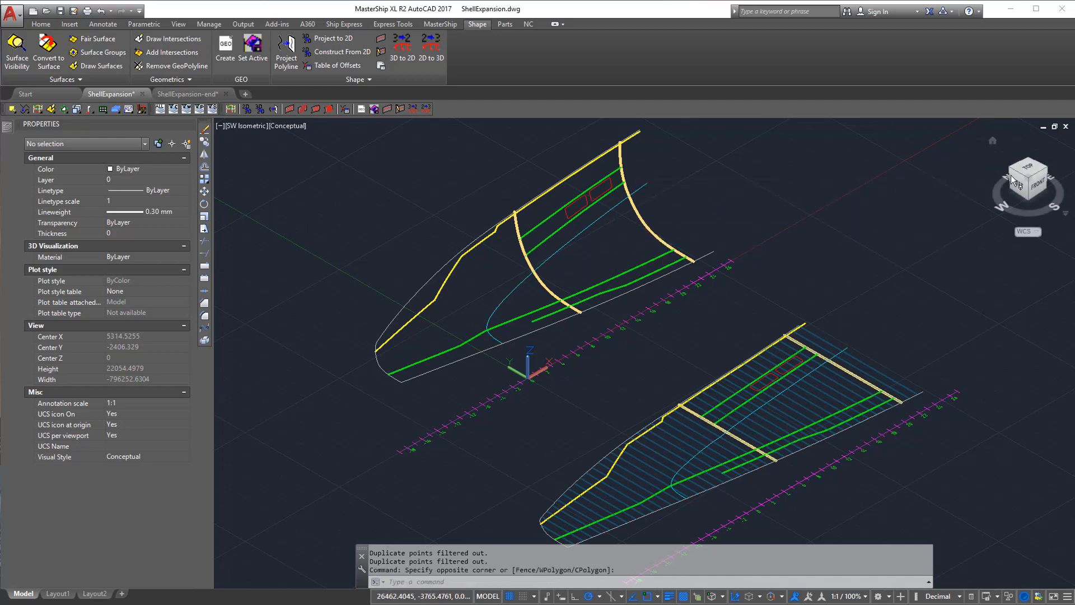
{"action": "left_click", "coordinate": [1027, 178]}
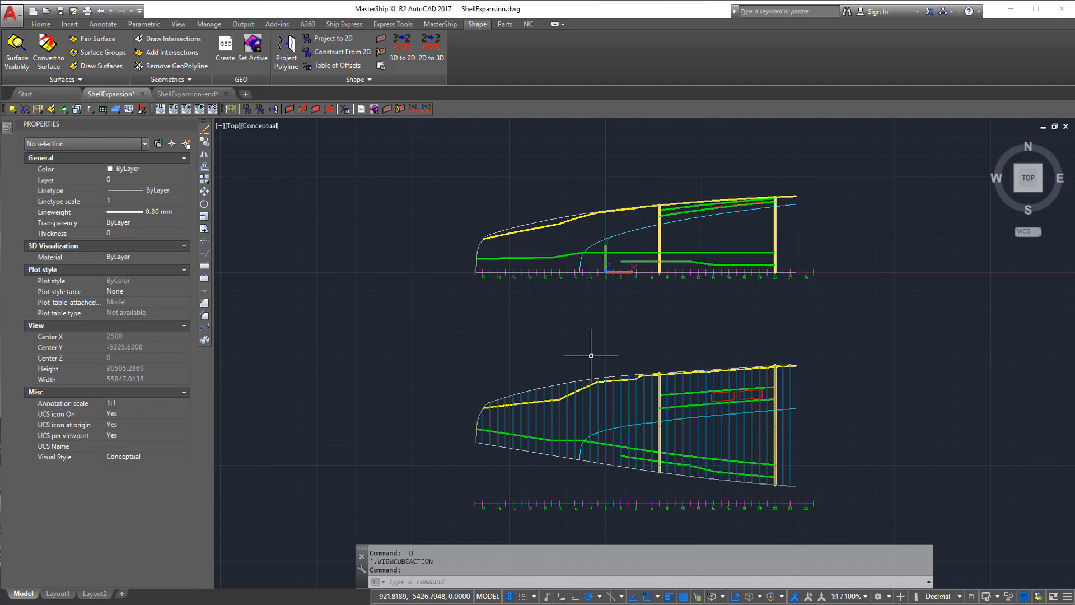
{"action": "mouse_move", "coordinate": [592, 358]}
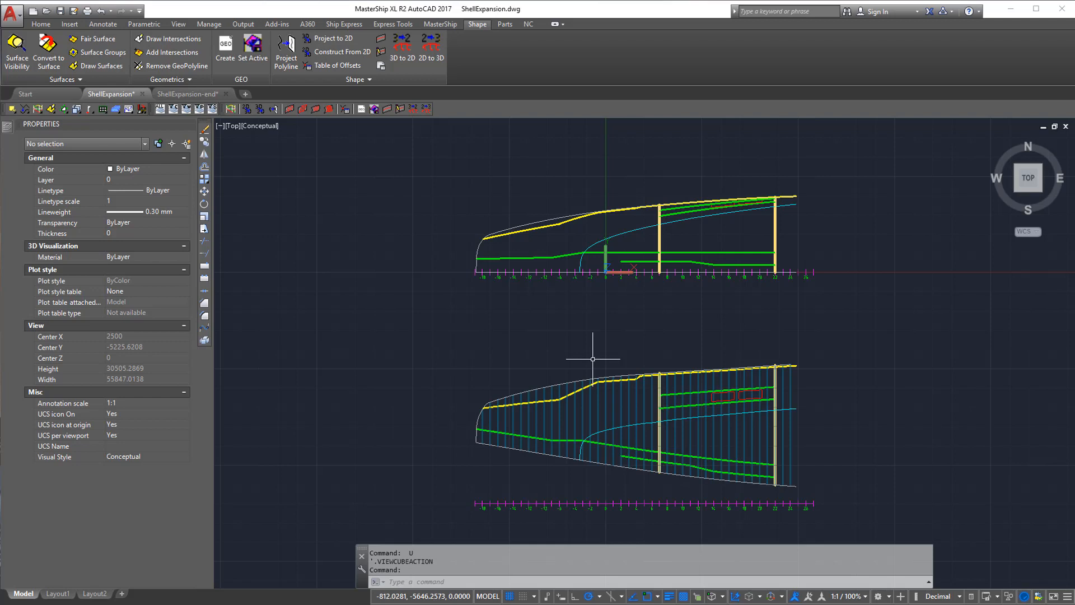
{"action": "mouse_move", "coordinate": [249, 207]}
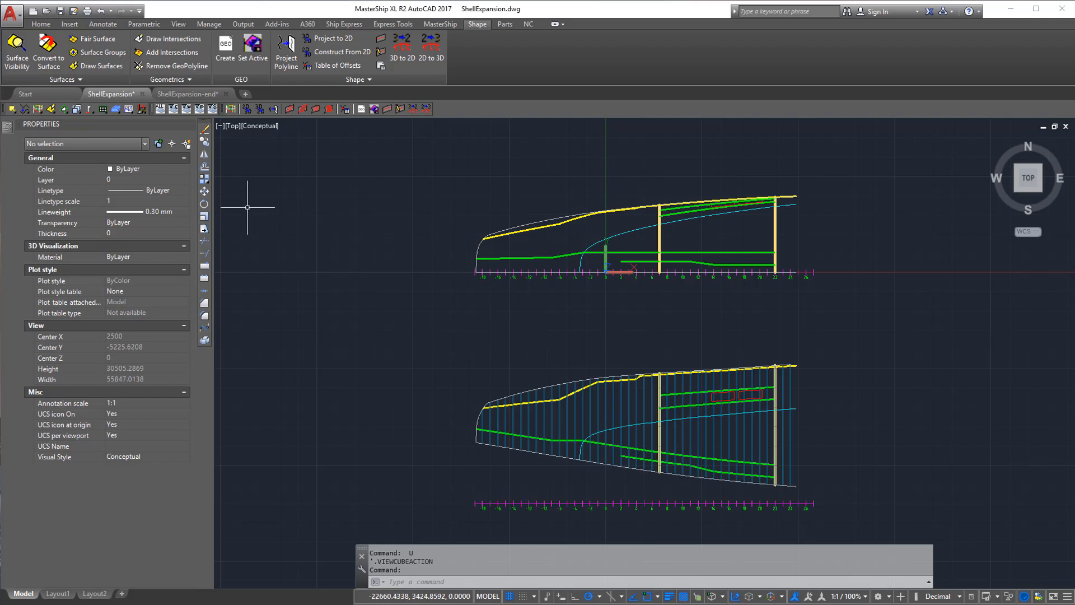
Step: Switch to the completed ShellExpansion-end.dwg drawing
{"action": "left_click", "coordinate": [187, 94]}
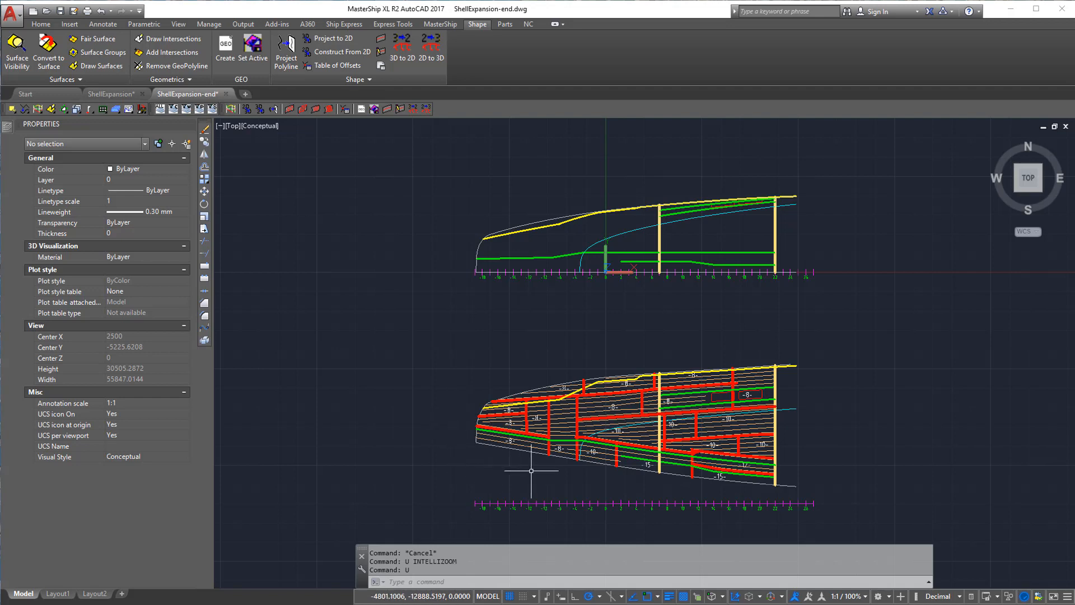
{"action": "mouse_move", "coordinate": [568, 460]}
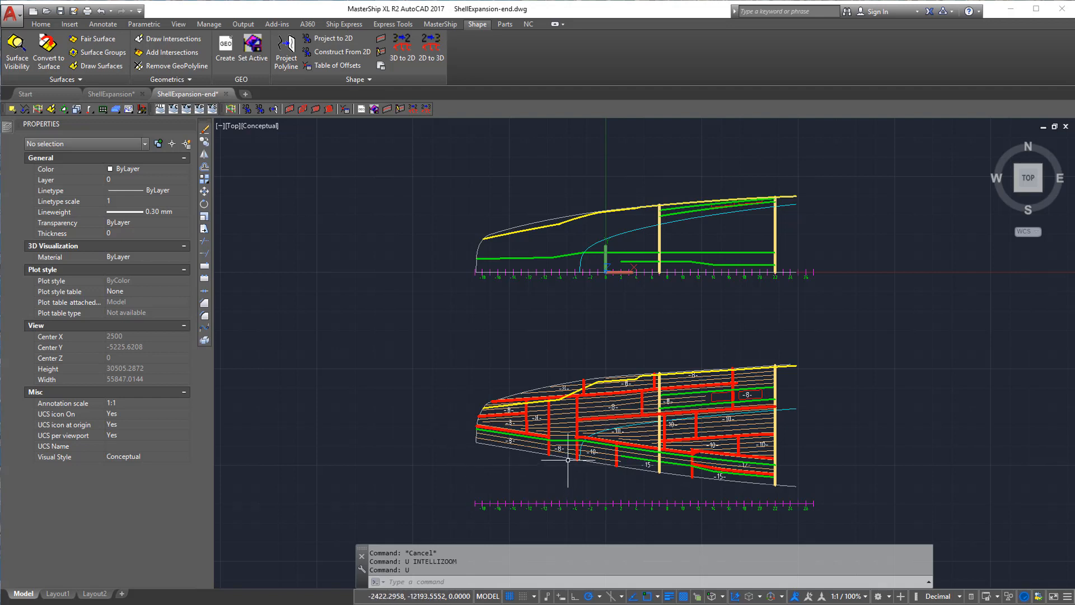
{"action": "mouse_move", "coordinate": [555, 468]}
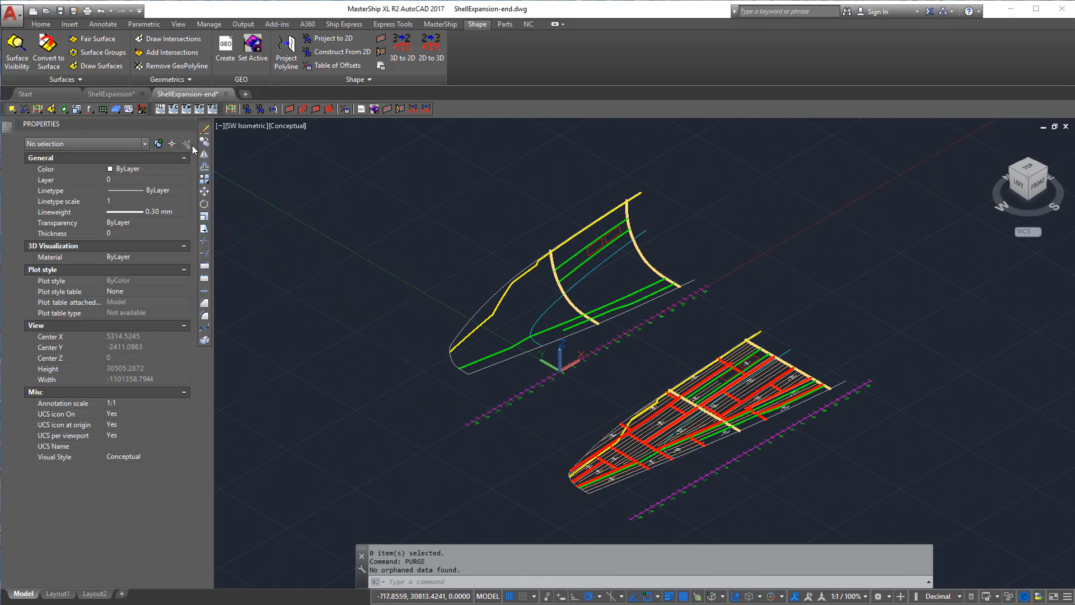
Step: Quick Select everything on layer Plate-Seams-Butts and project it onto the 3D hull with 2D to 3D
{"action": "left_click", "coordinate": [185, 144]}
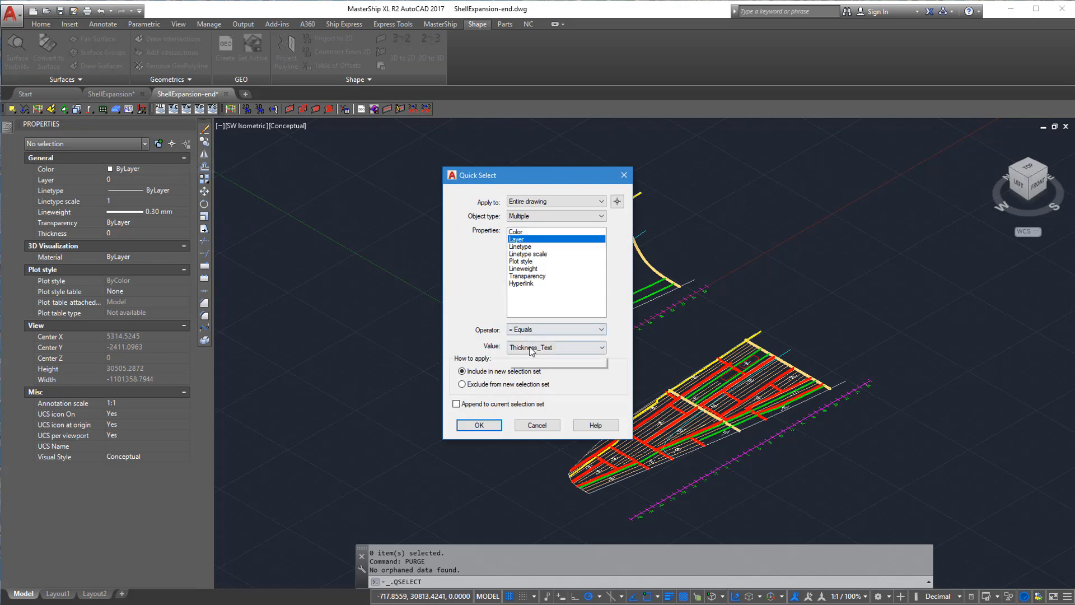
{"action": "left_click", "coordinate": [555, 347]}
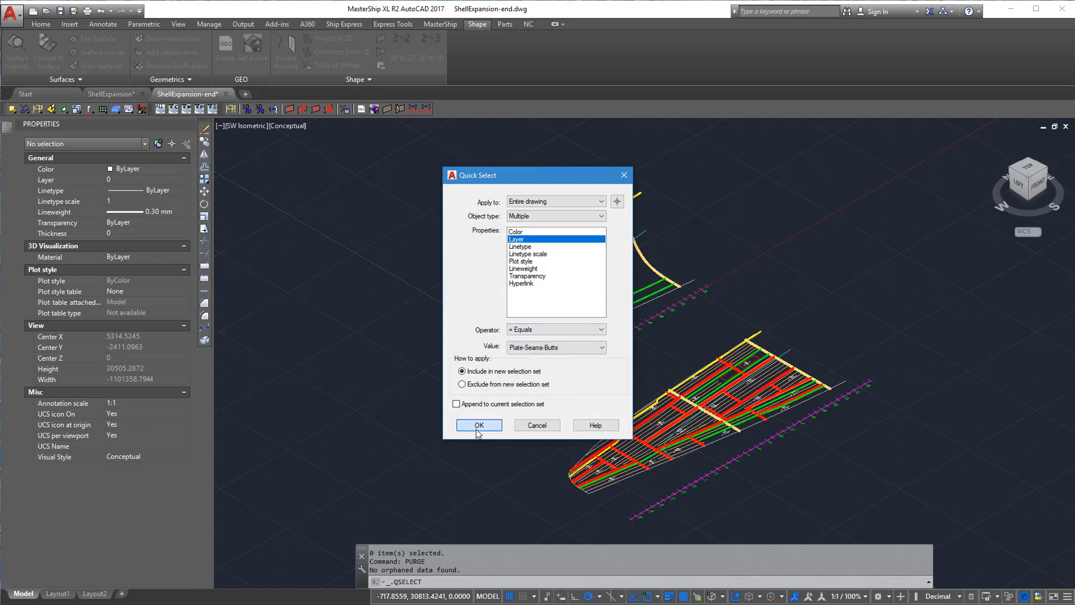
{"action": "left_click", "coordinate": [478, 424]}
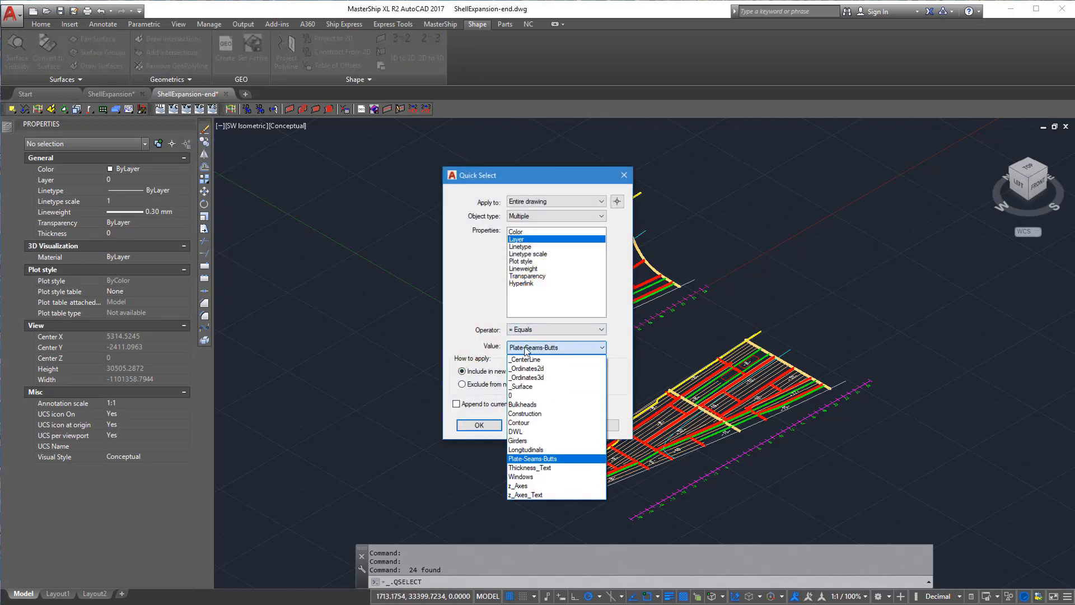
Step: Quick Select all 59 objects on the Longitudinals layer
{"action": "left_click", "coordinate": [525, 449]}
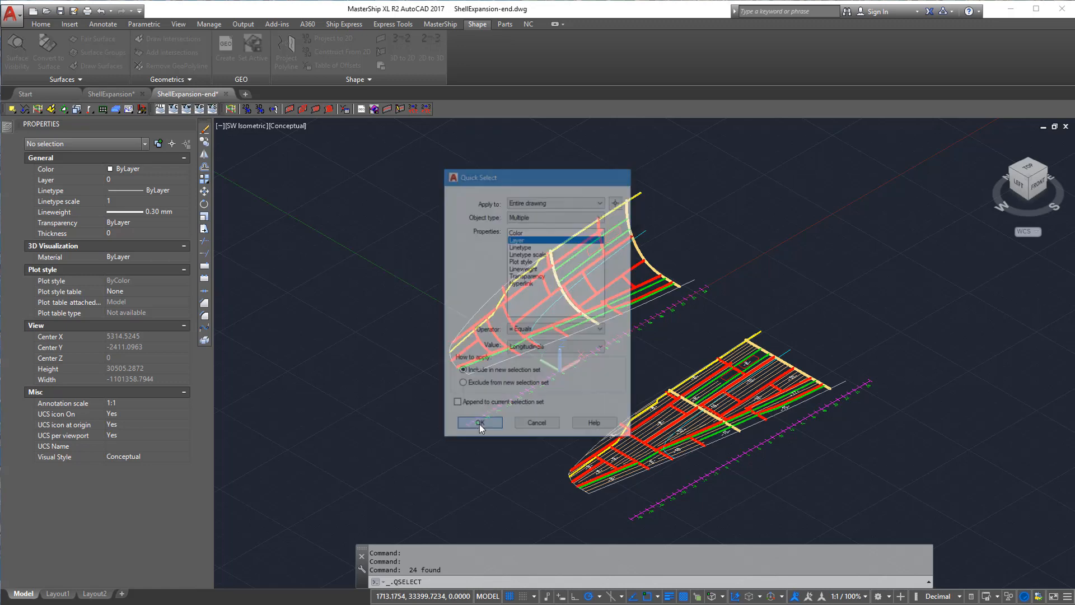
{"action": "left_click", "coordinate": [481, 422]}
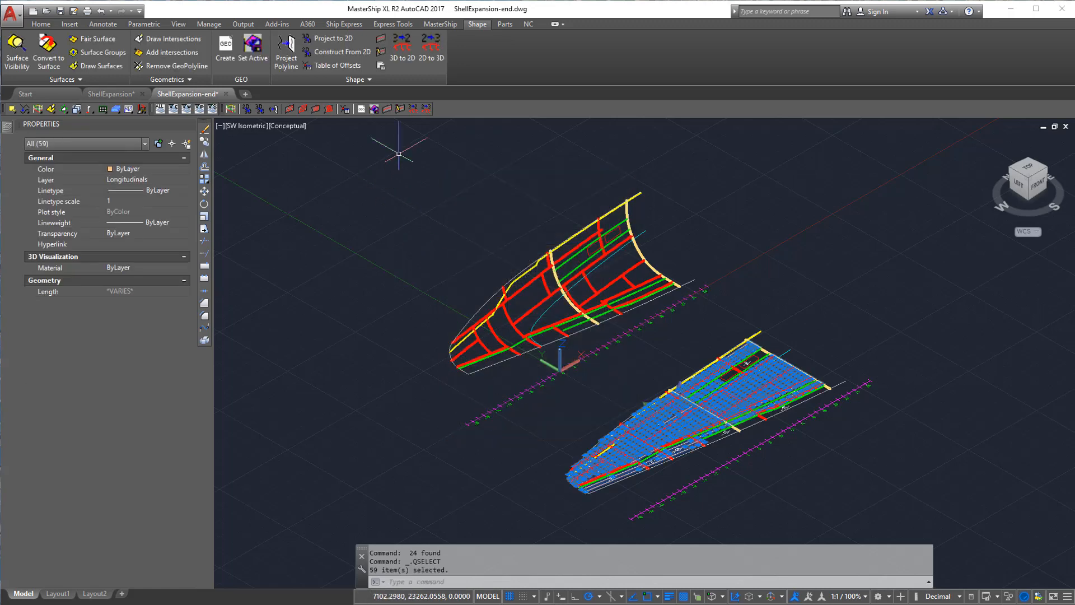
{"action": "left_click", "coordinate": [430, 49]}
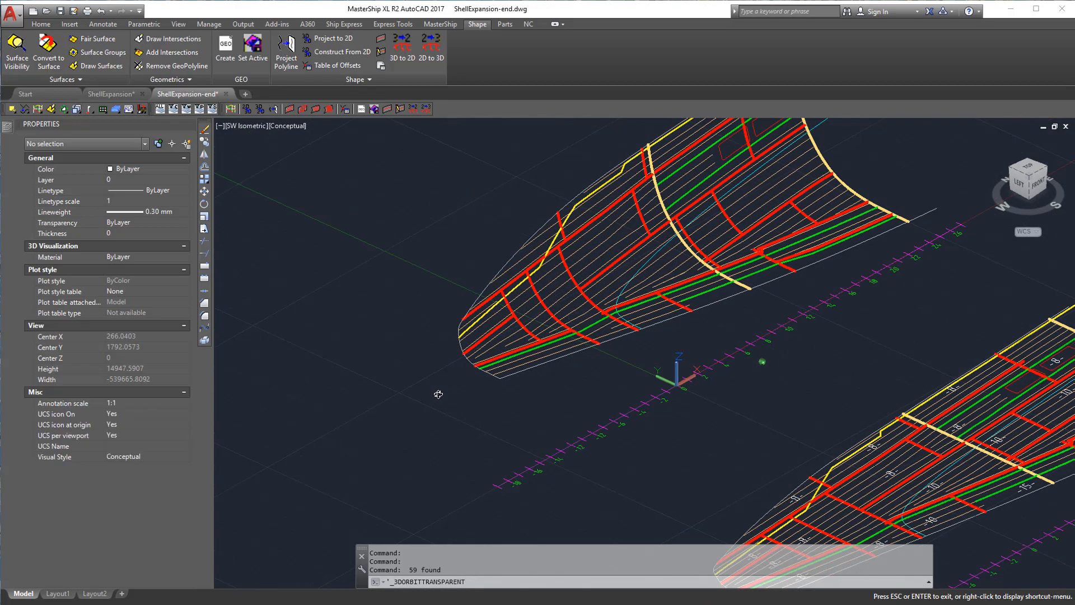
{"action": "left_click_drag", "start_coordinate": [438, 394], "coordinate": [561, 323]}
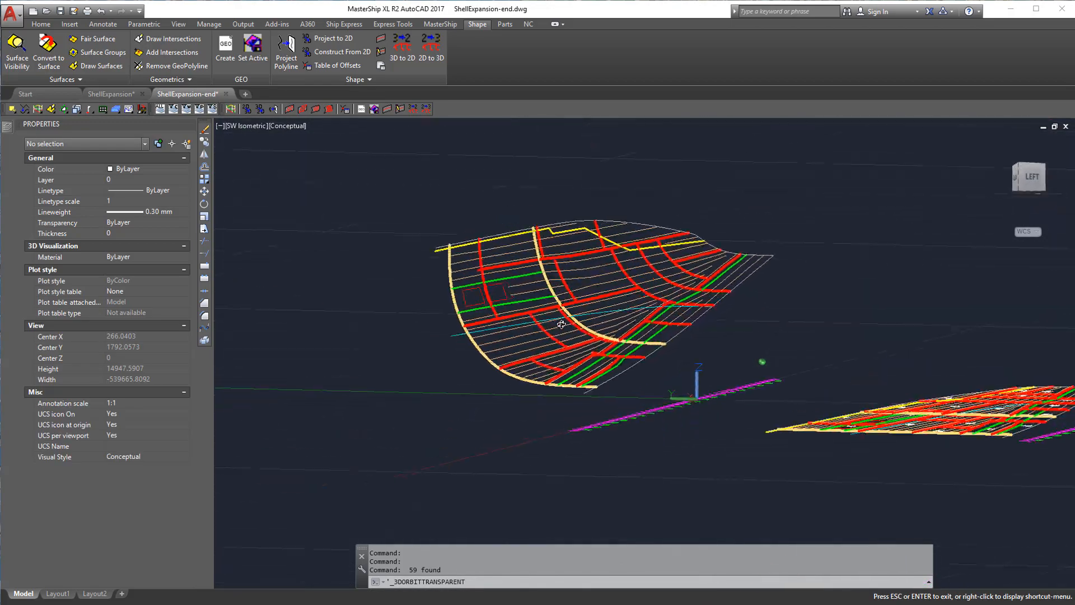